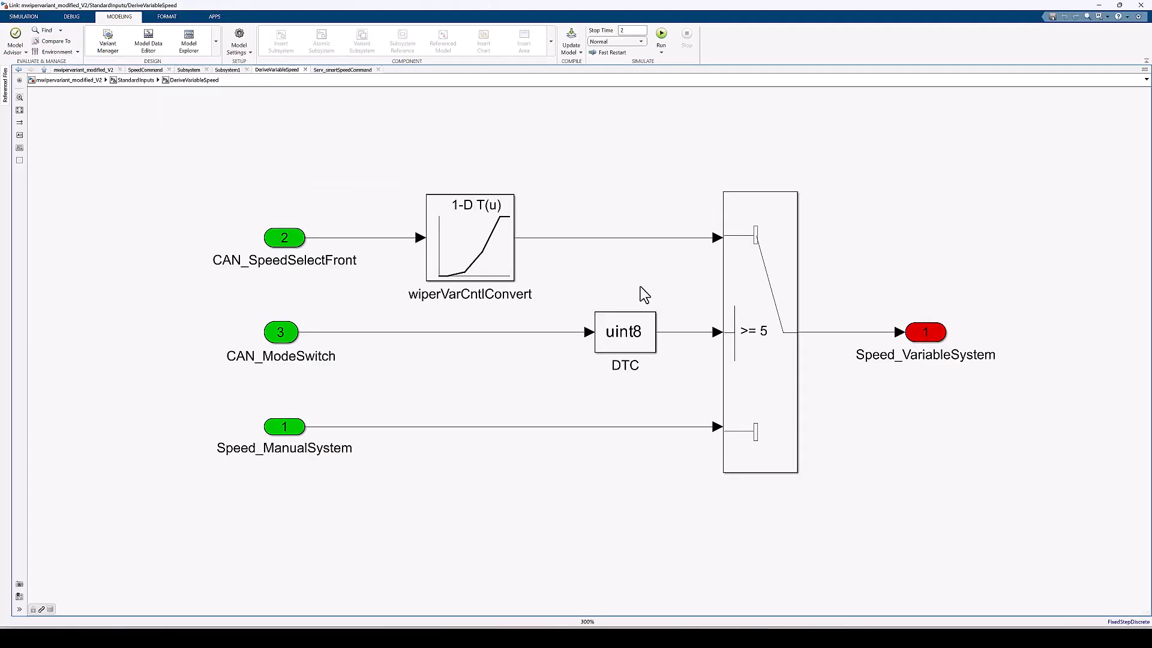
Open the wiperVarCntlConvert lookup table's parameters and inspect the wiperVarCntlConvert_x workspace variable
{"action": "left_click", "coordinate": [470, 238]}
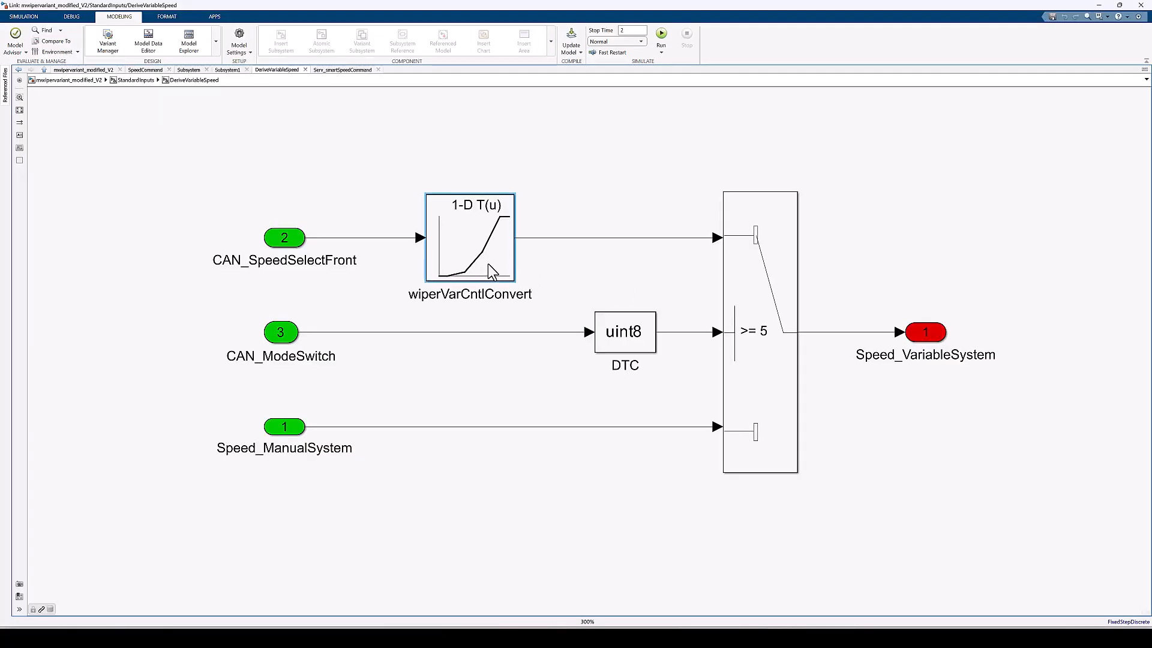
{"action": "left_click", "coordinate": [470, 236]}
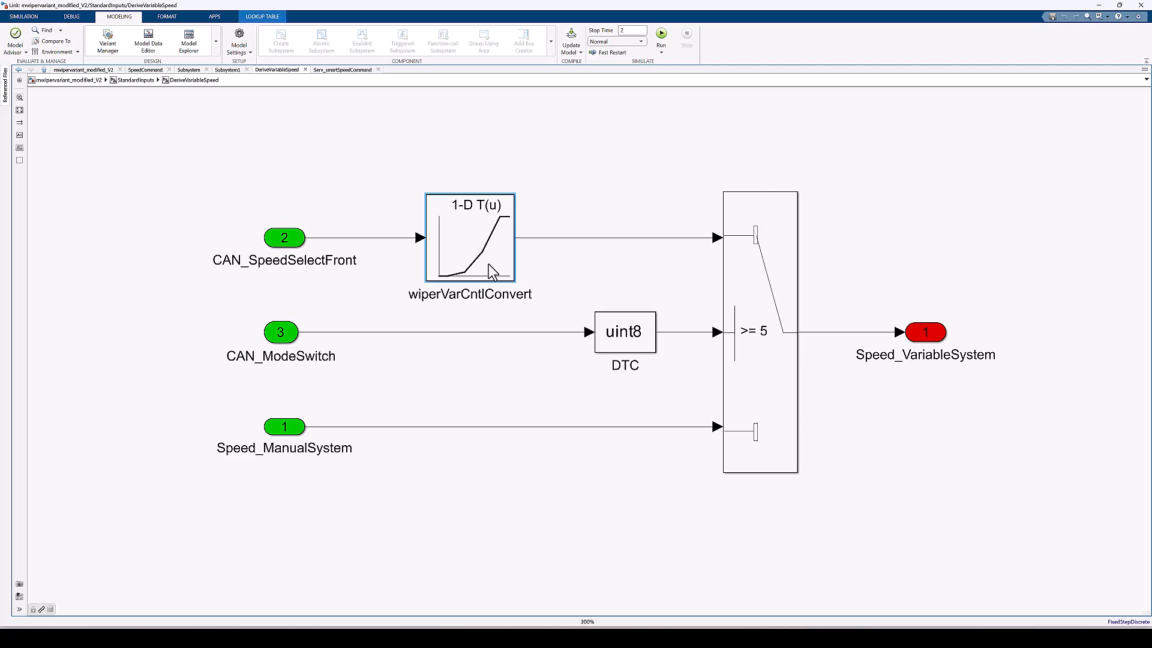
{"action": "double_click", "coordinate": [470, 238]}
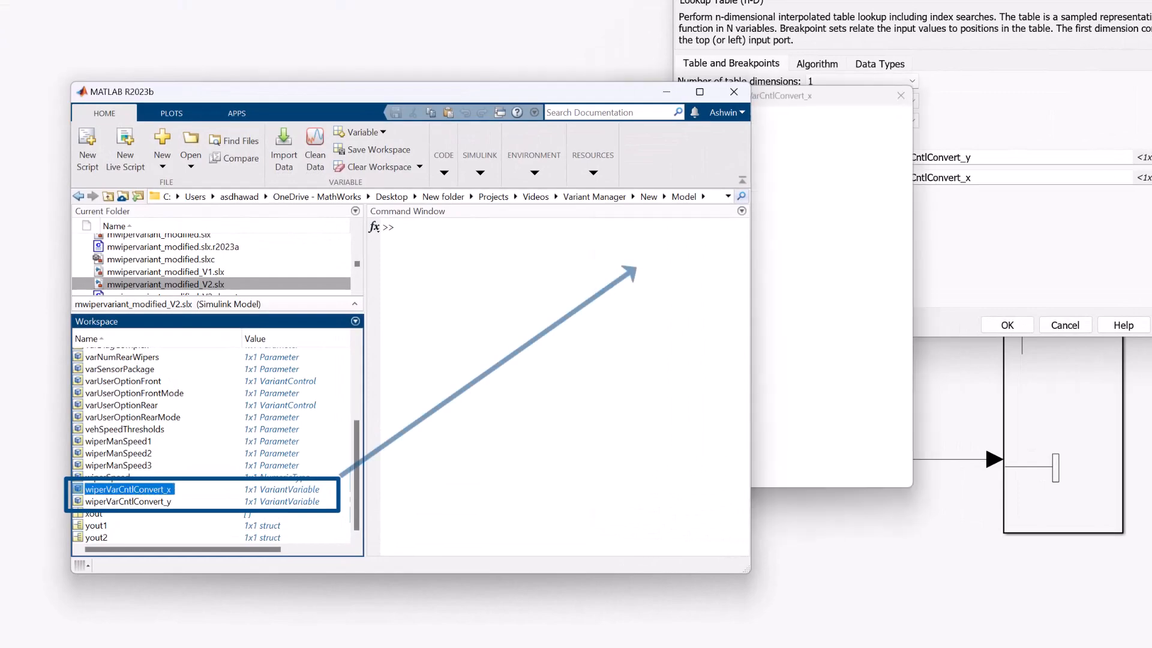
{"action": "double_click", "coordinate": [128, 489]}
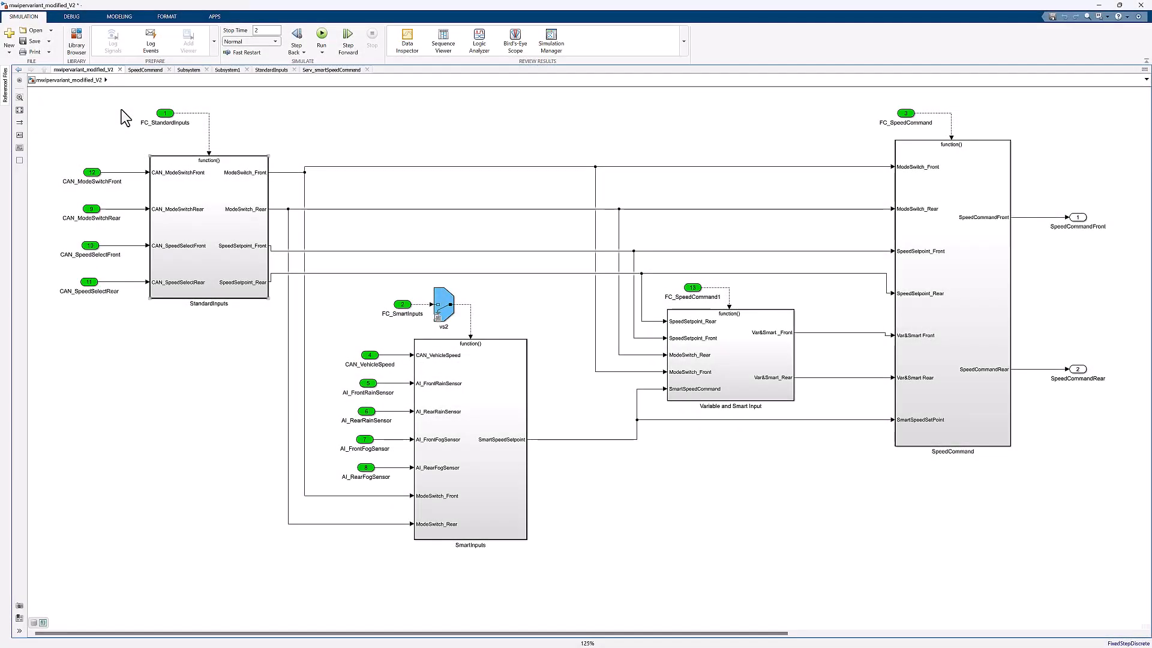
Open the Variant Manager for the wiper model from the Modeling tools and maximize it
{"action": "left_click", "coordinate": [118, 16]}
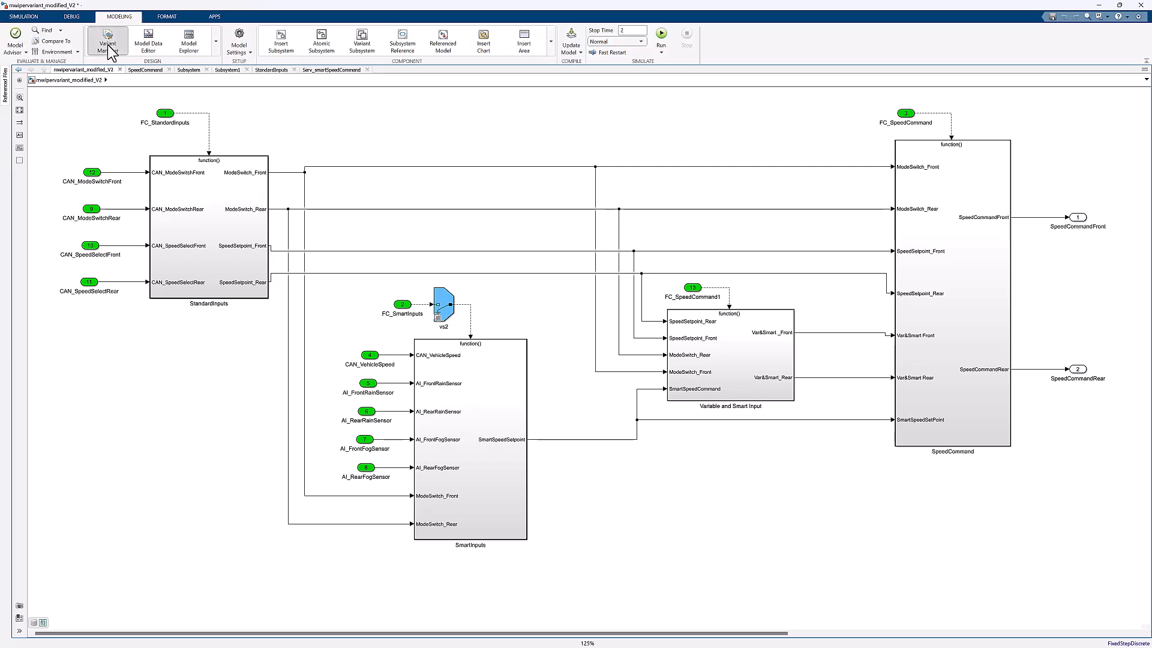
{"action": "left_click", "coordinate": [107, 40]}
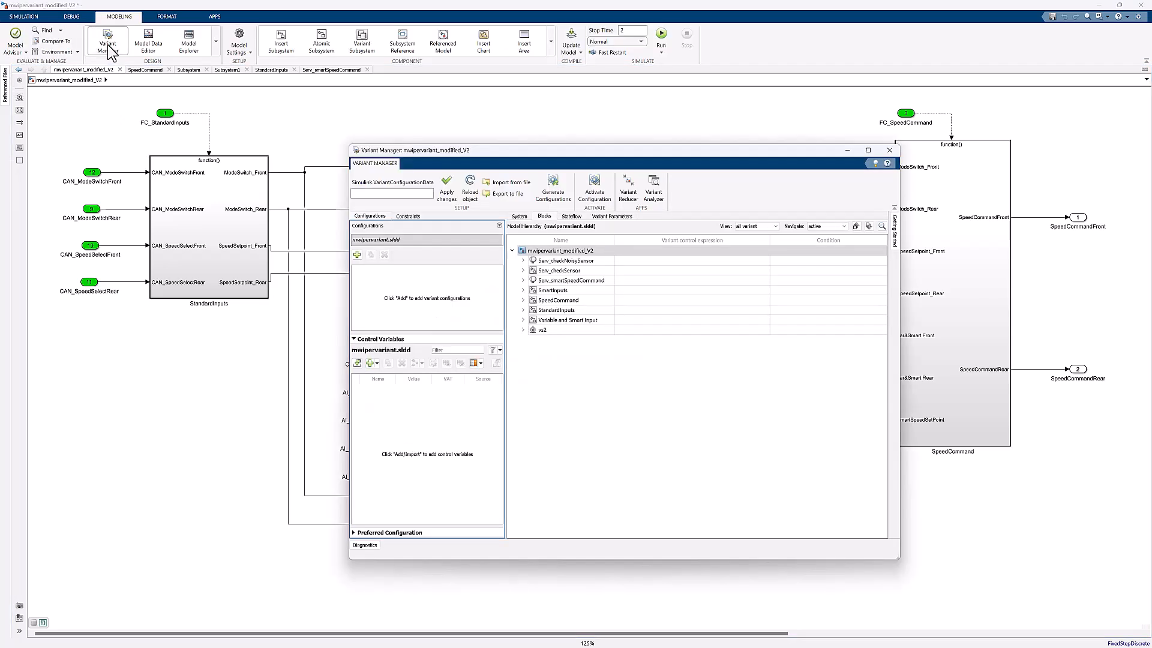
{"action": "mouse_move", "coordinate": [881, 158]}
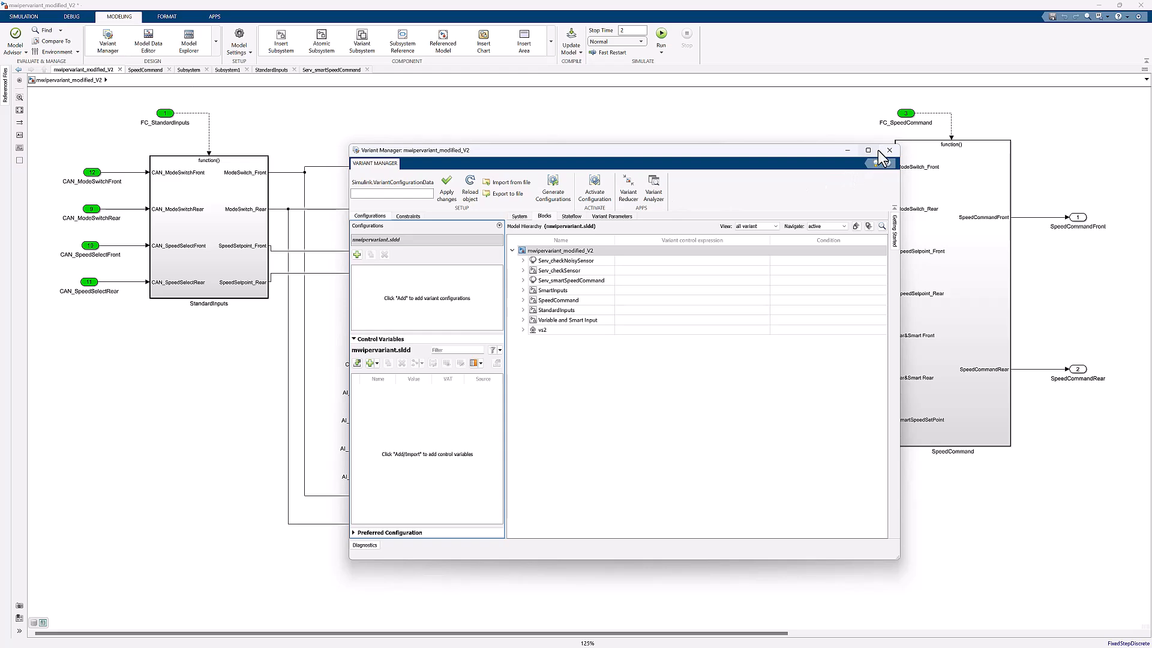
{"action": "left_click", "coordinate": [867, 150]}
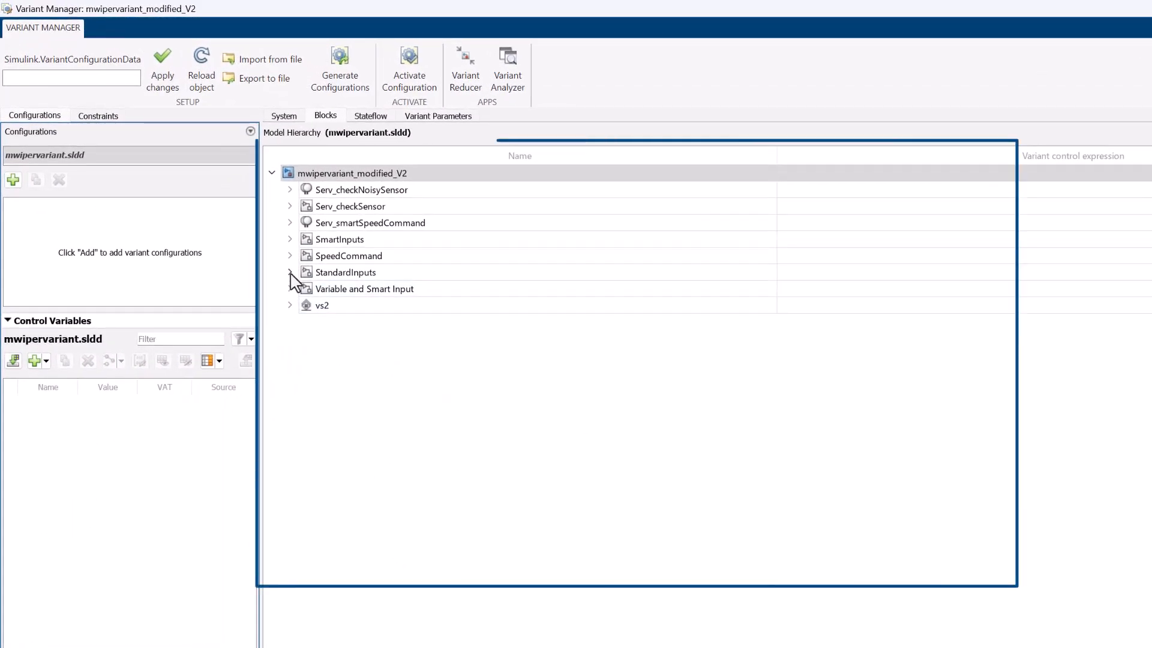
Expand StandardInputs, Front Modes and Rear Modes, then view the variant parameters
{"action": "left_click", "coordinate": [289, 272]}
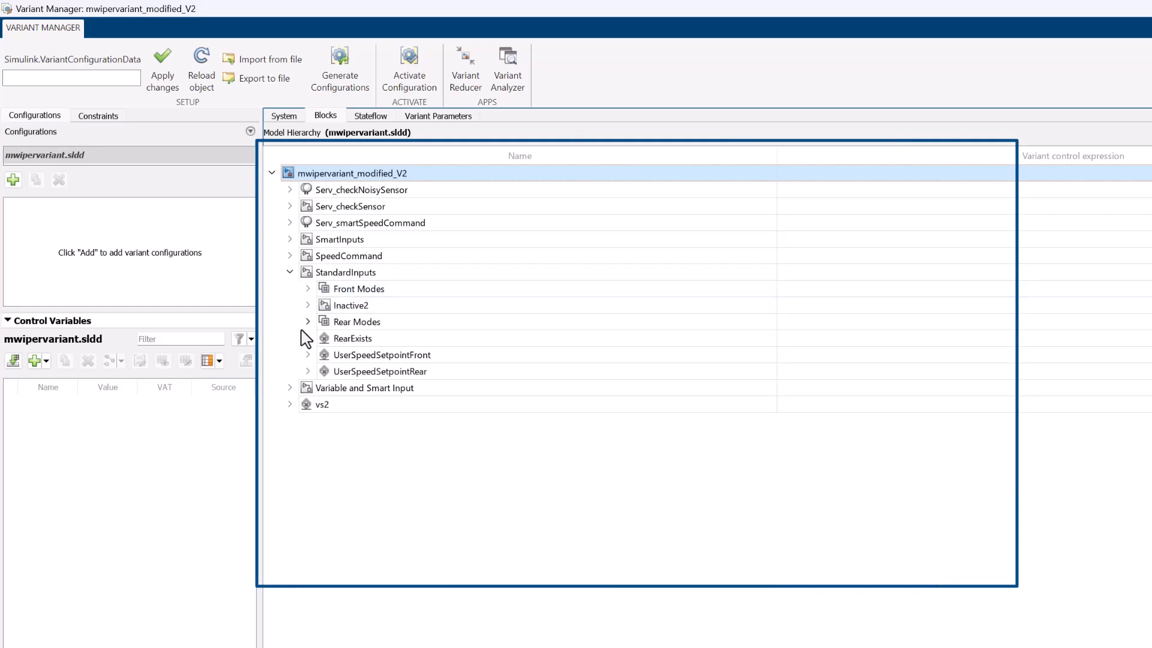
{"action": "left_click", "coordinate": [308, 288]}
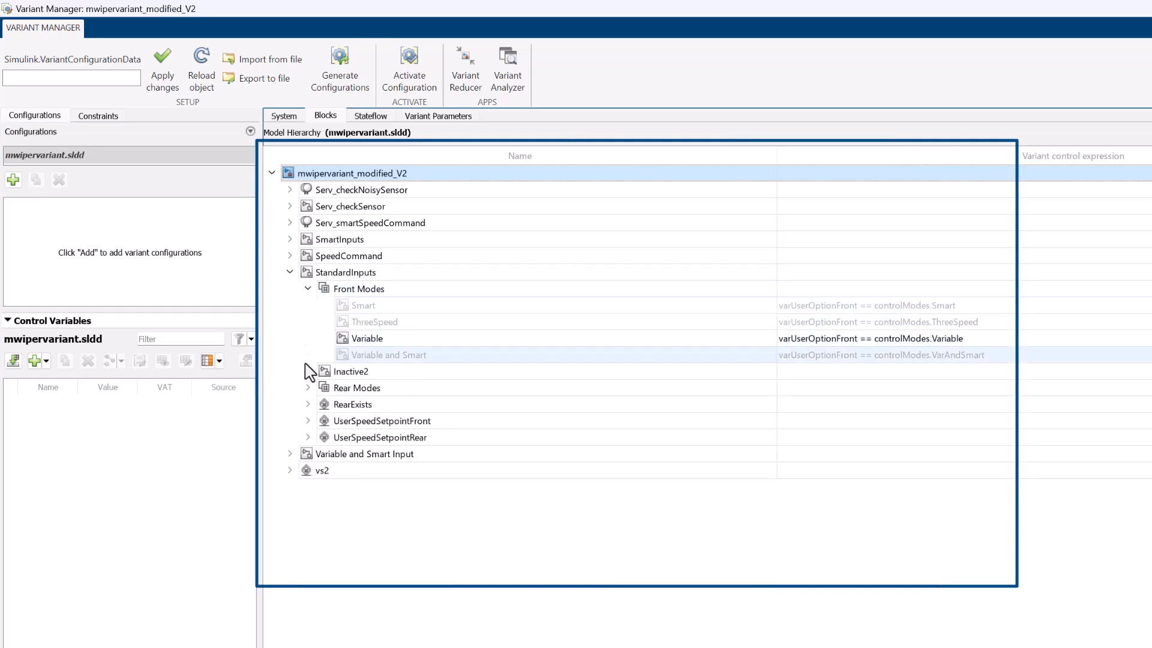
{"action": "left_click", "coordinate": [308, 387]}
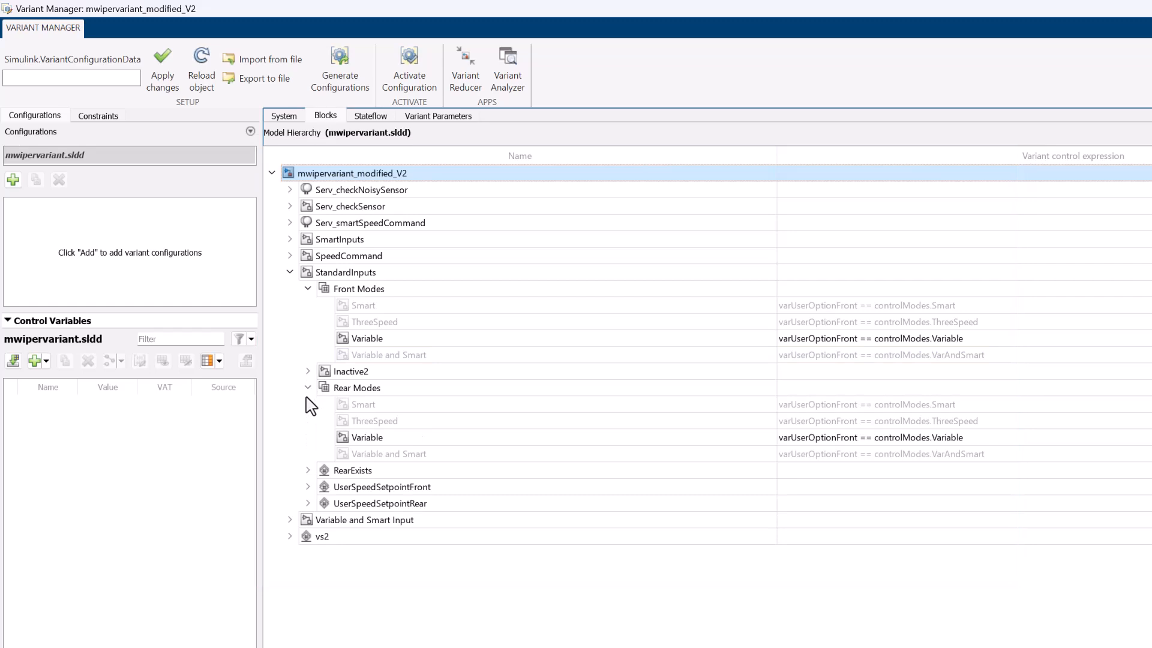
{"action": "mouse_move", "coordinate": [461, 122]}
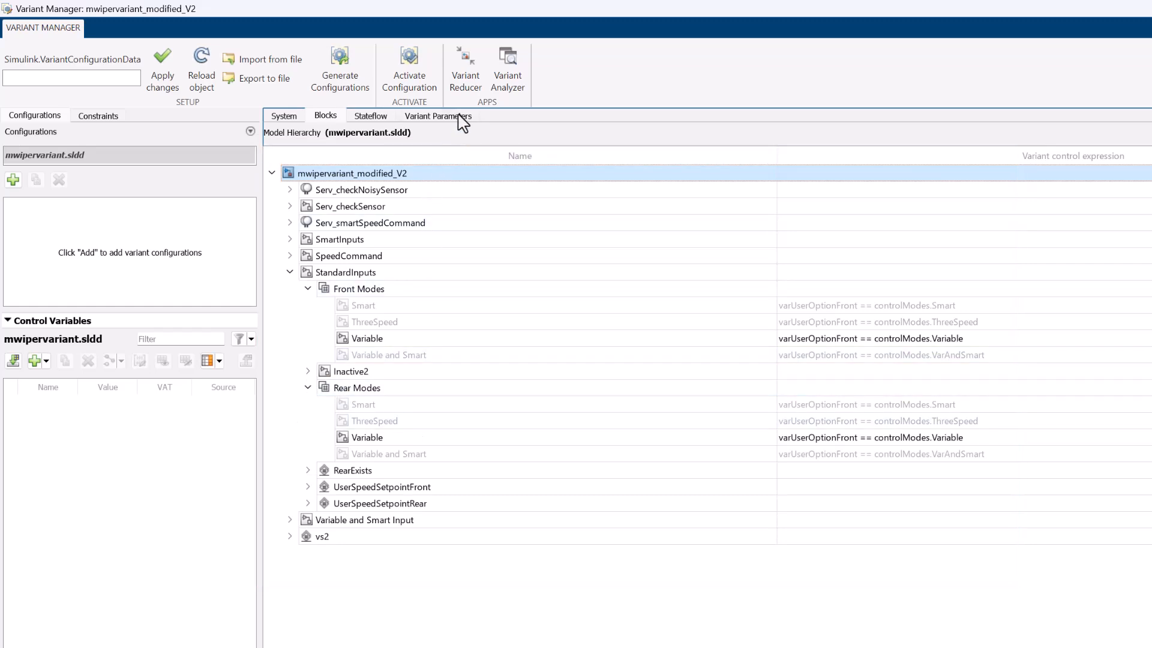
{"action": "left_click", "coordinate": [438, 115]}
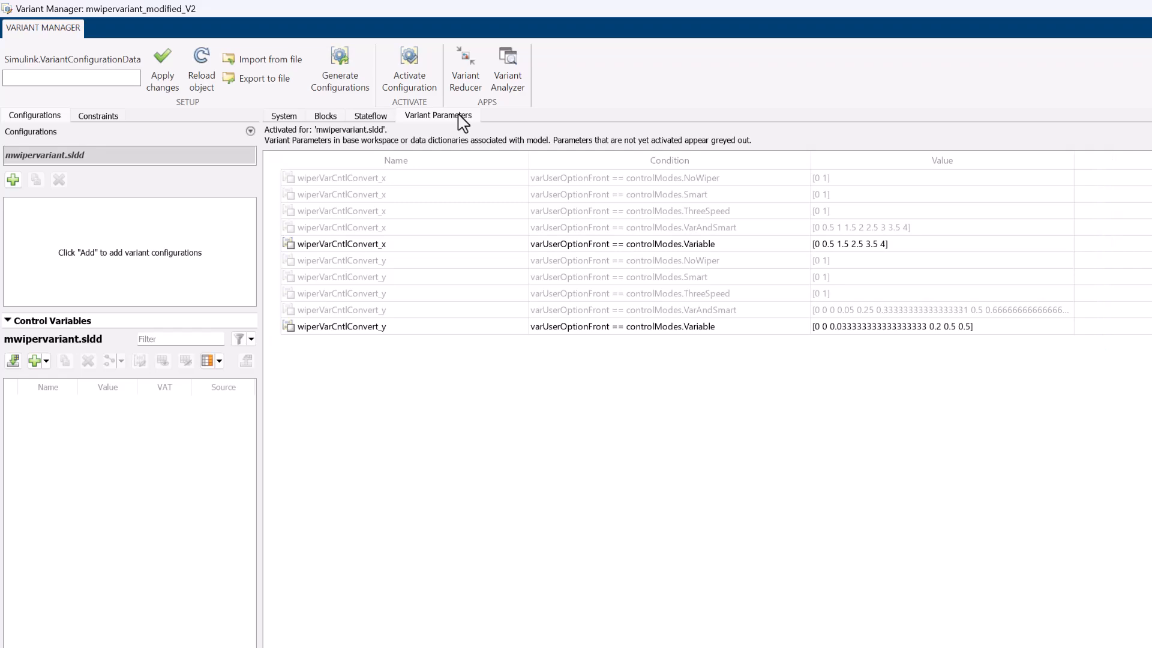
{"action": "mouse_move", "coordinate": [341, 132]}
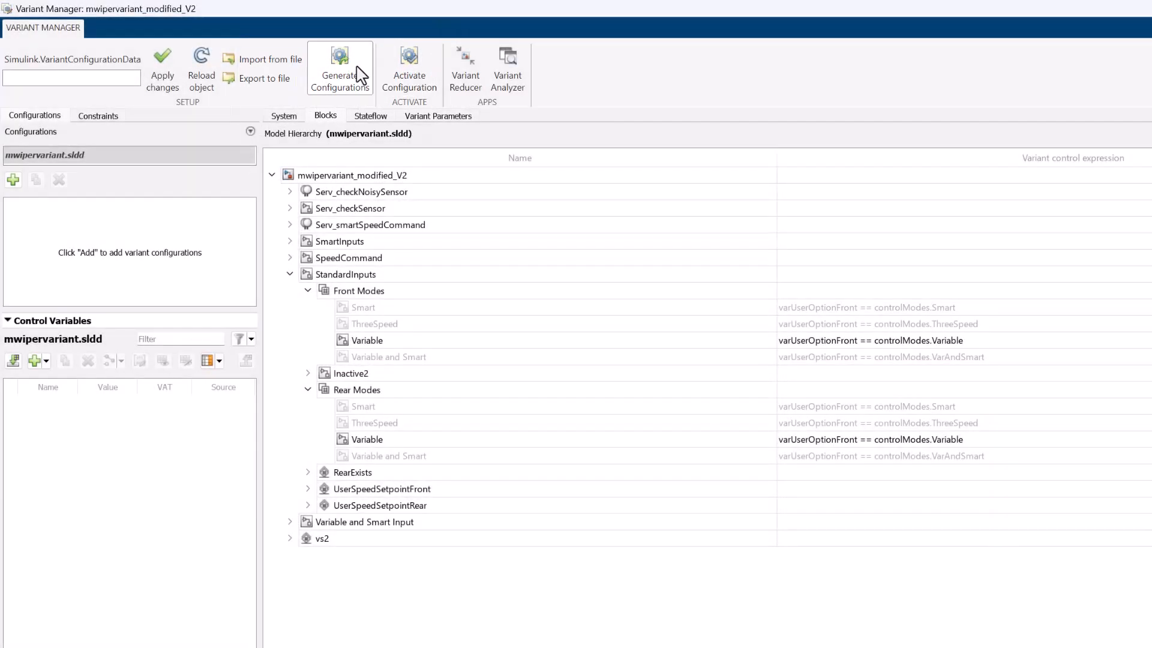
Bring up the Generate Configurations tool in the Variant Manager
{"action": "left_click", "coordinate": [339, 70]}
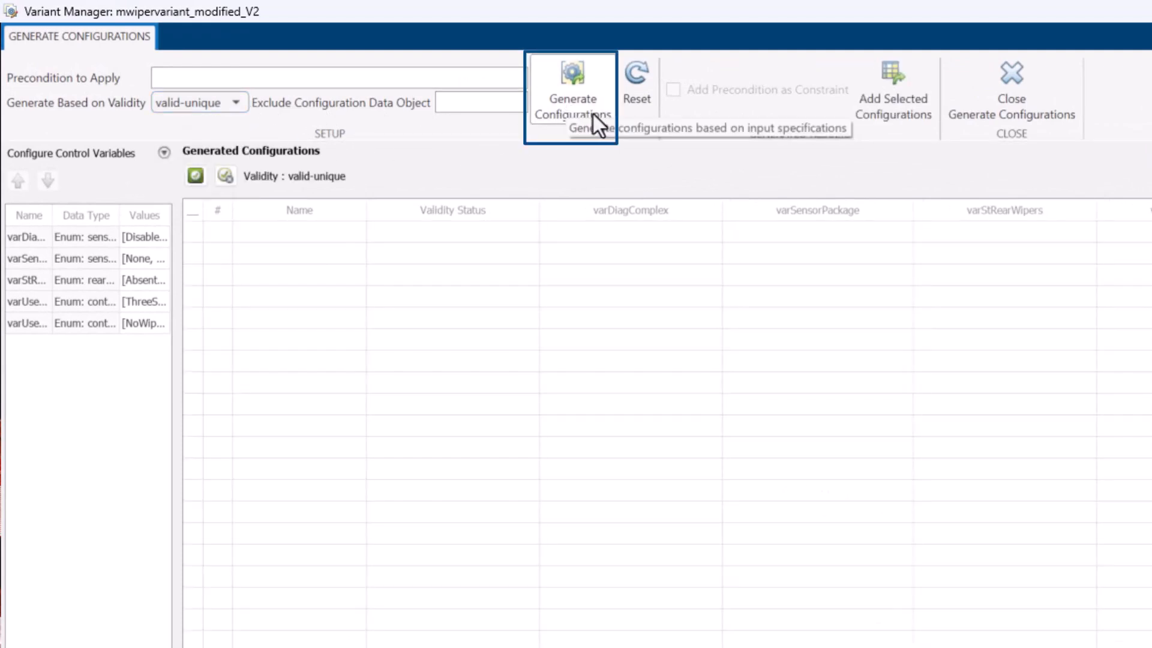
Generate the valid VConfig configurations and add the selected ones to the Variant Manager
{"action": "left_click", "coordinate": [572, 96]}
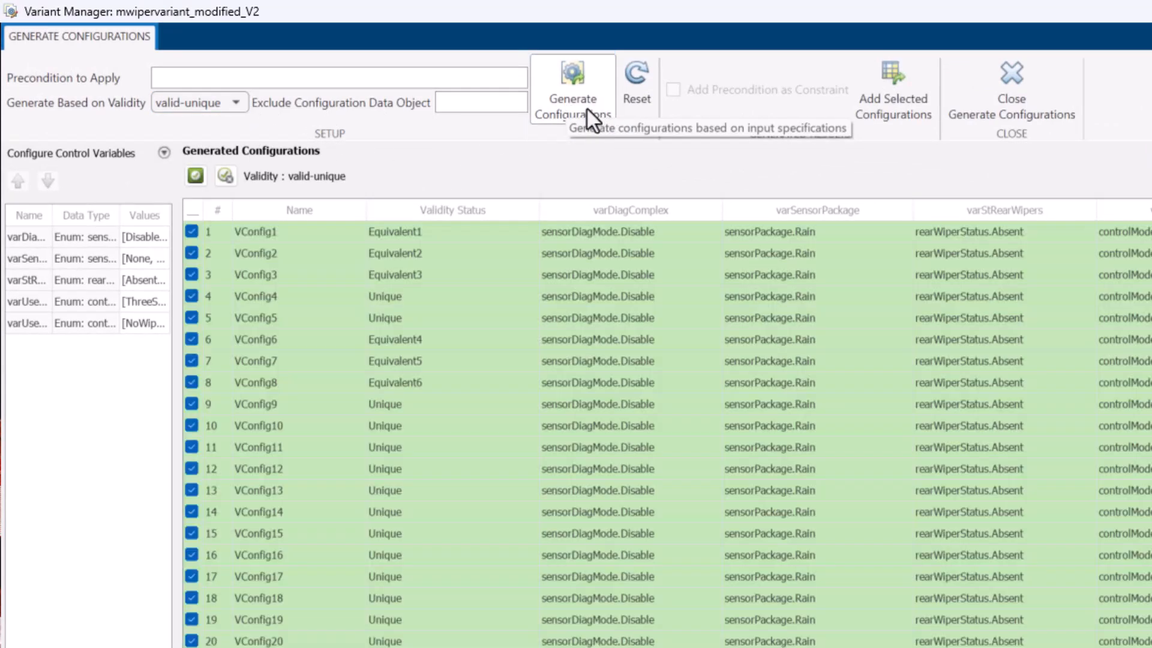
{"action": "mouse_move", "coordinate": [893, 102]}
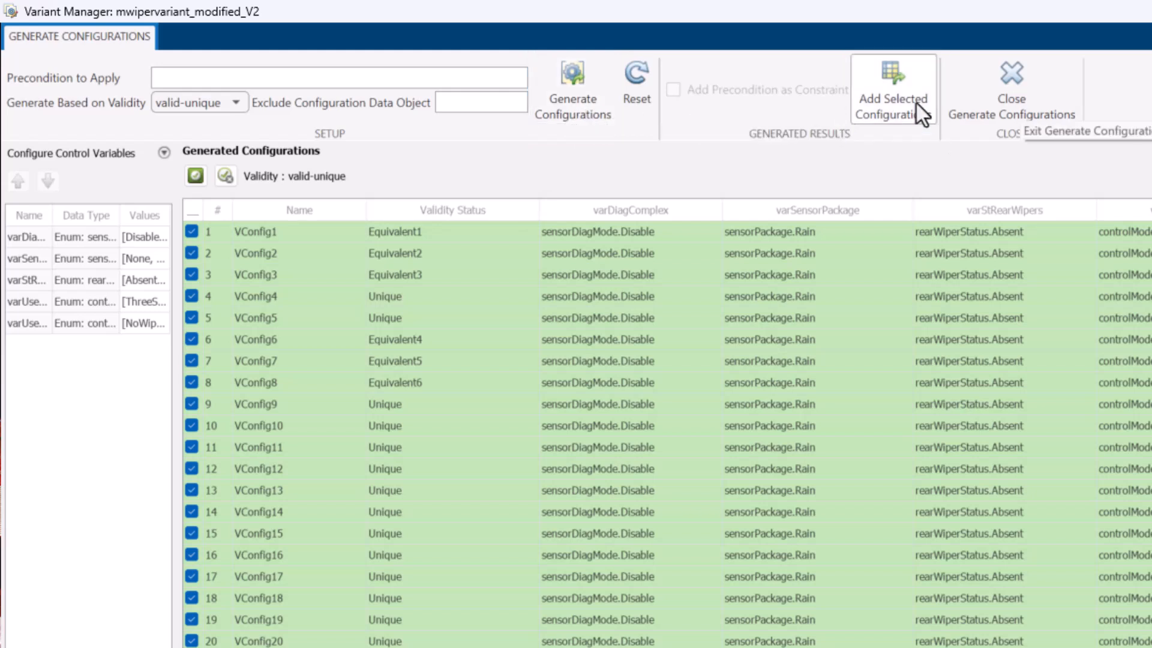
{"action": "left_click", "coordinate": [891, 88]}
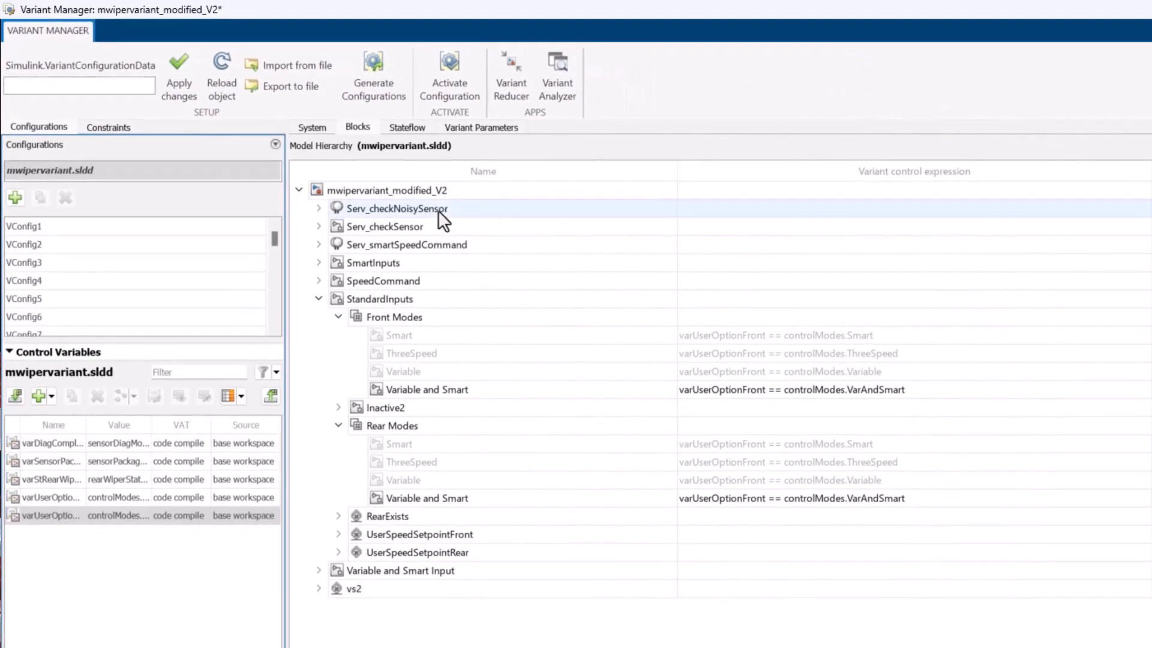
Name a configuration Front_and_Rear_ThreeSpeed, import control variables, and set varUserOptionRear to ThreeSpeed
{"action": "scroll", "scroll_direction": "down", "scroll_amount": 3}
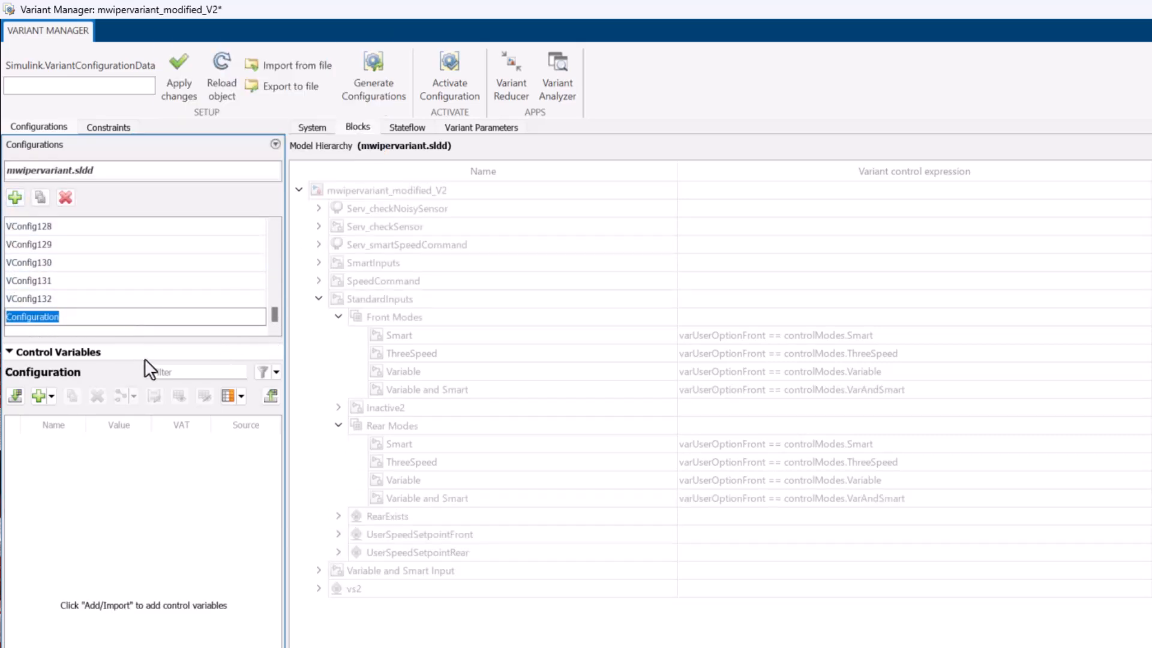
{"action": "type", "text": "Front_and"}
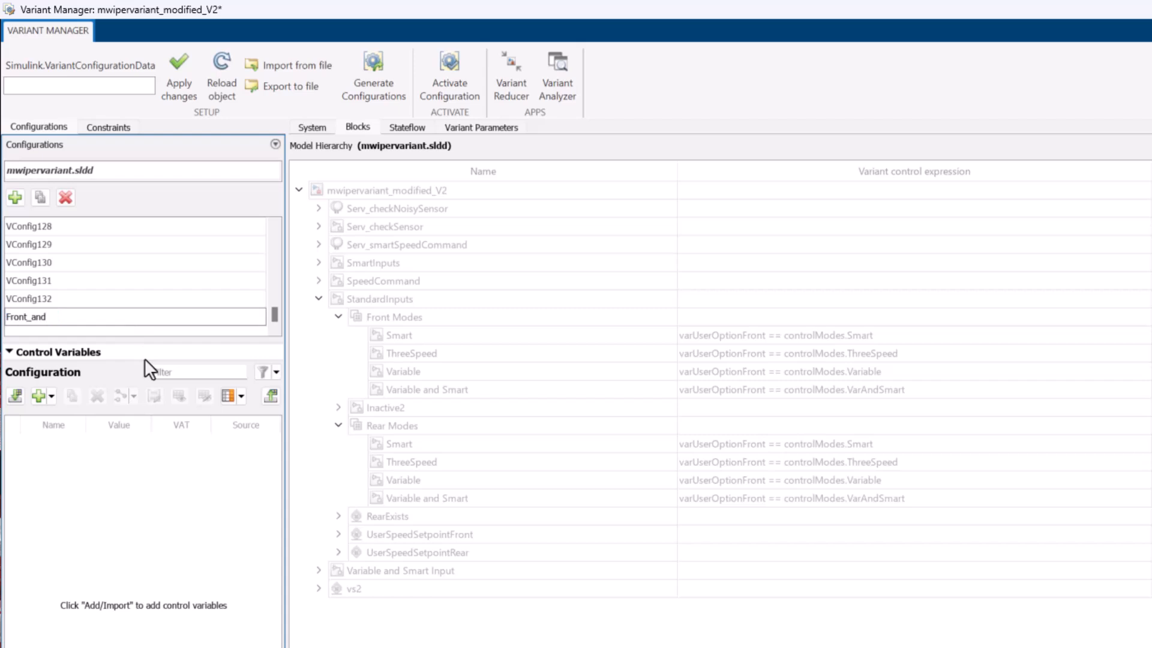
{"action": "type", "text": "_Rear_ThreeSpeed"}
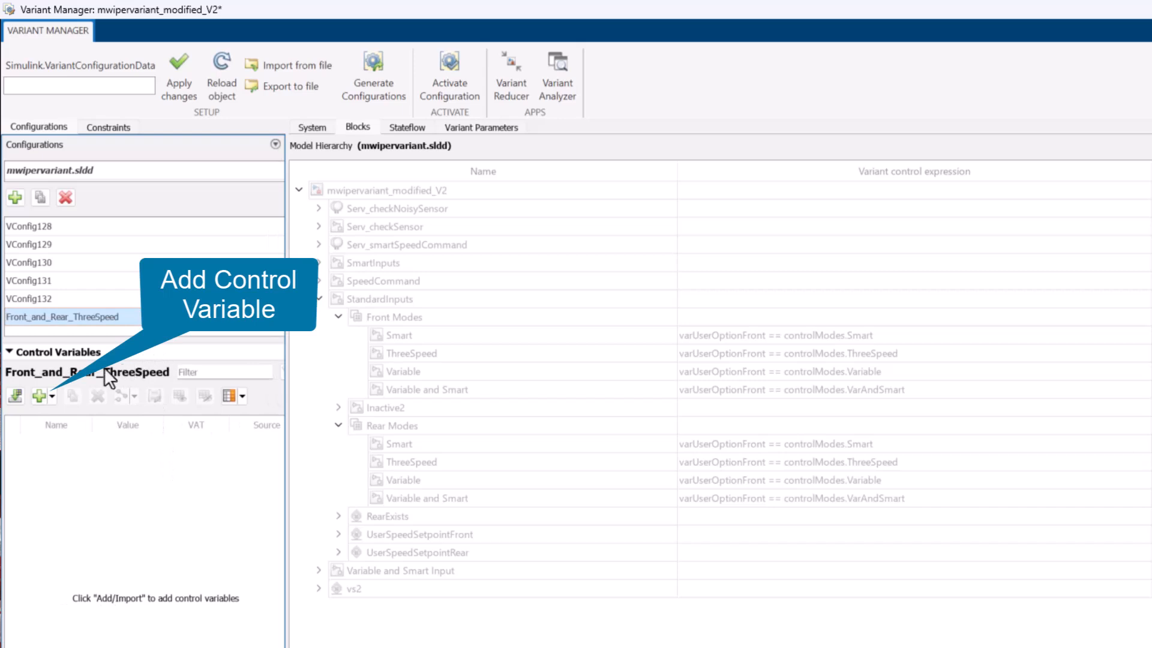
{"action": "left_click", "coordinate": [15, 395]}
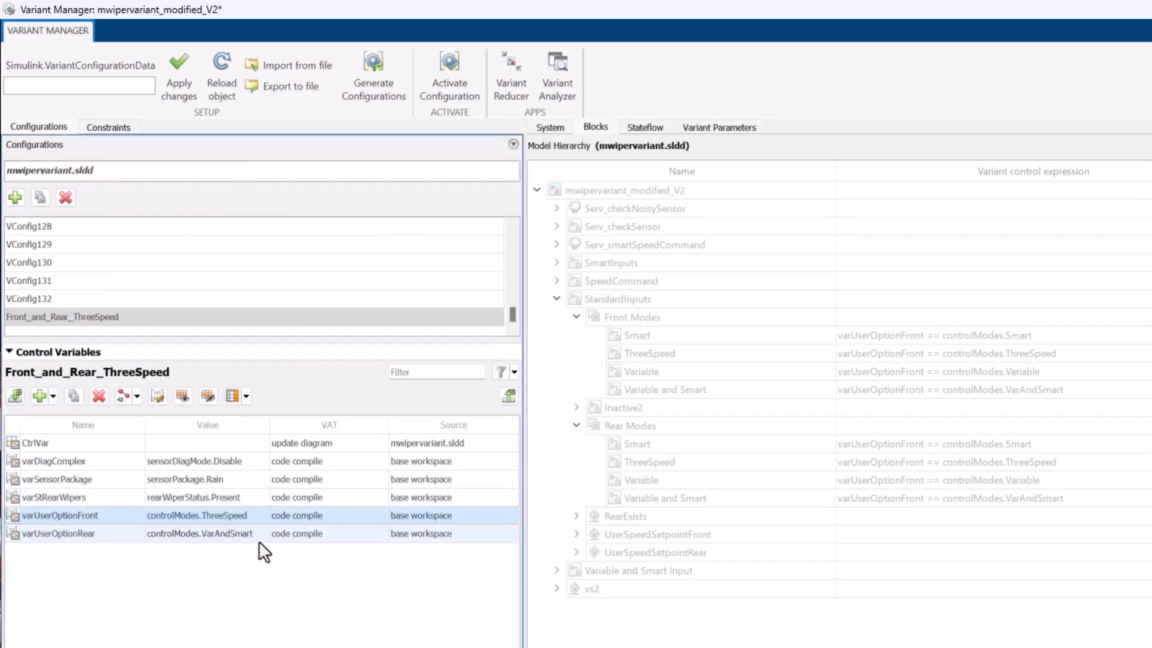
{"action": "left_click", "coordinate": [208, 533]}
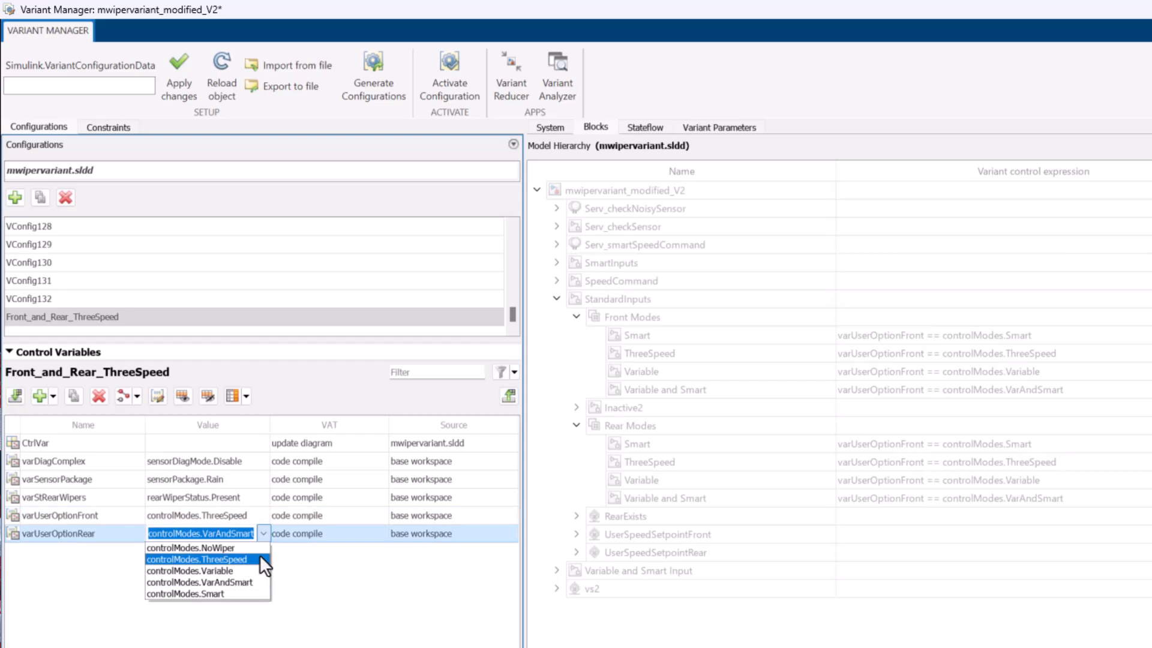
{"action": "left_click", "coordinate": [197, 559]}
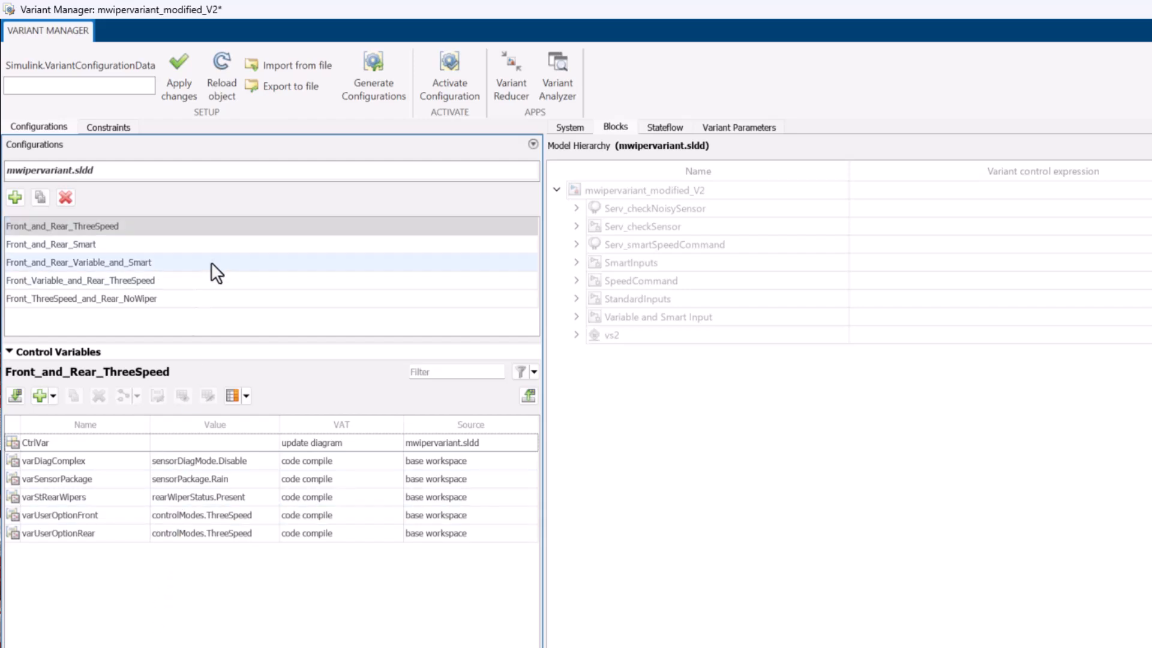
Activate Front_and_Rear_Variable_and_Smart, show varUserOptionFront usage, and view the constraints
{"action": "left_click", "coordinate": [79, 262]}
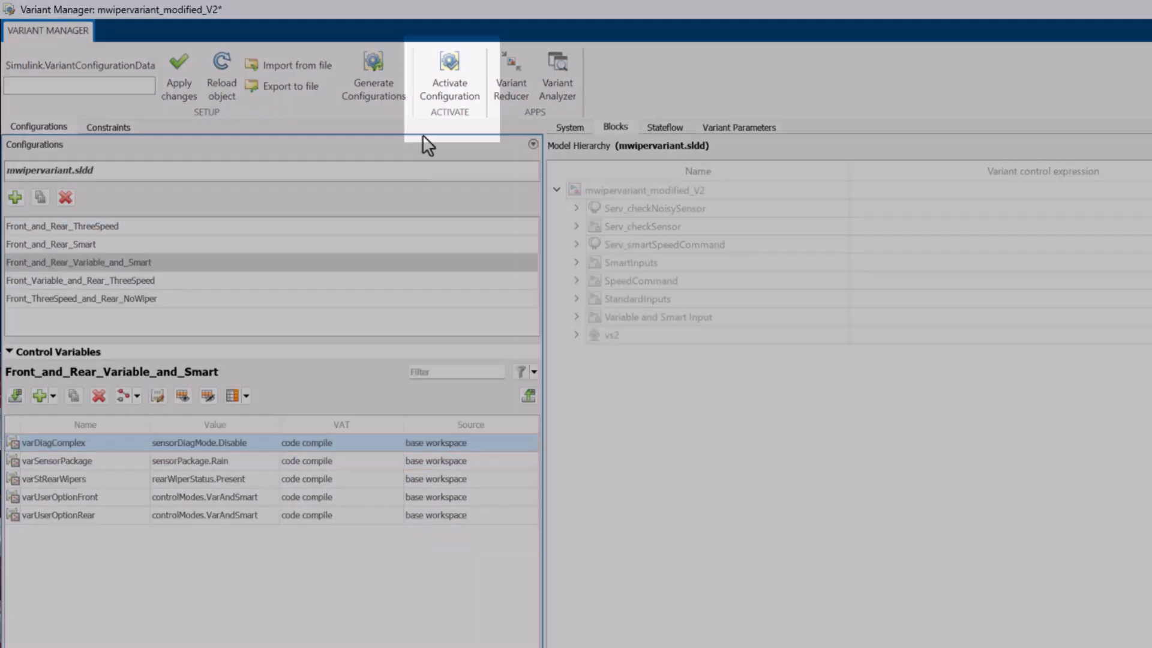
{"action": "left_click", "coordinate": [449, 73]}
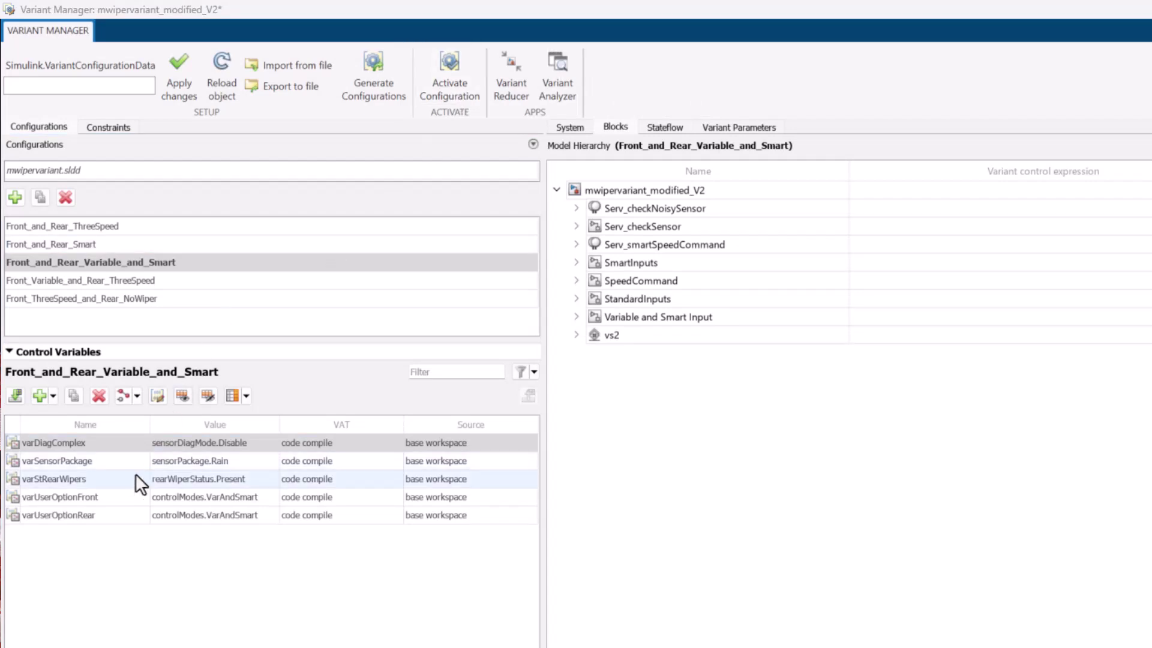
{"action": "right_click", "coordinate": [59, 497]}
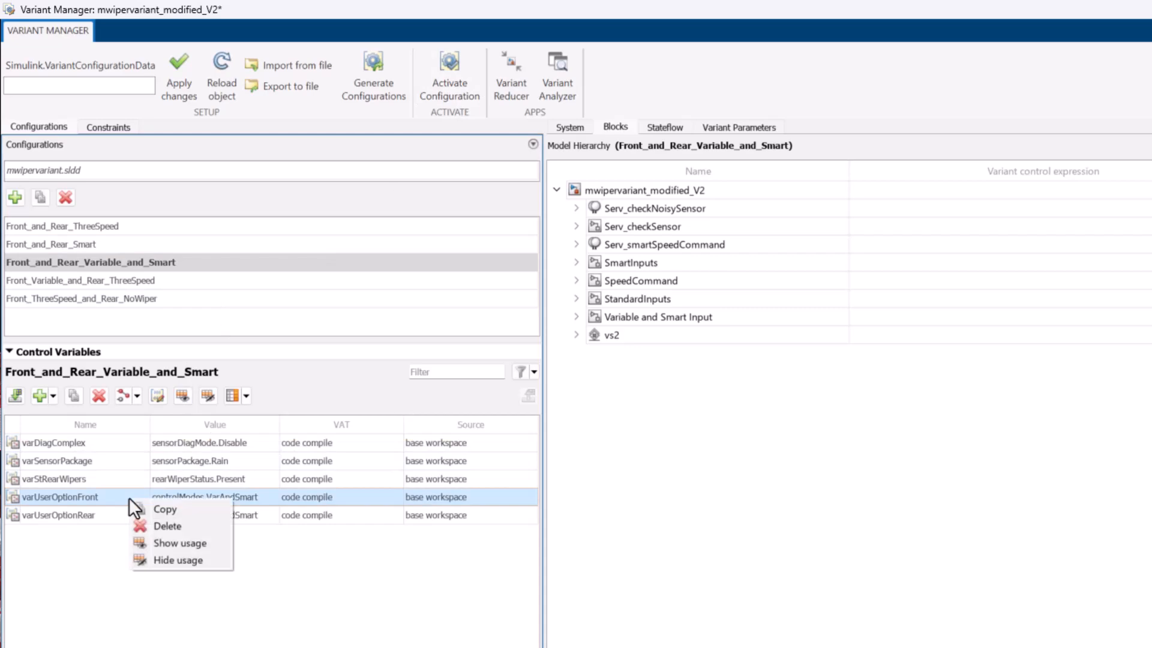
{"action": "left_click", "coordinate": [179, 542]}
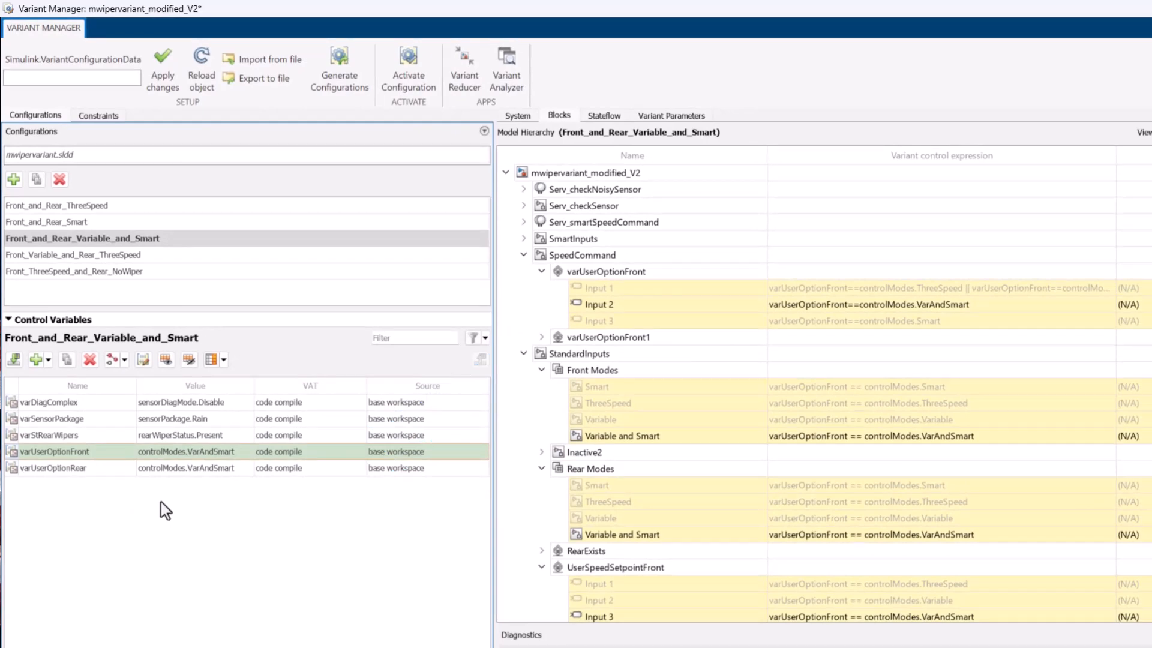
{"action": "left_click", "coordinate": [99, 116]}
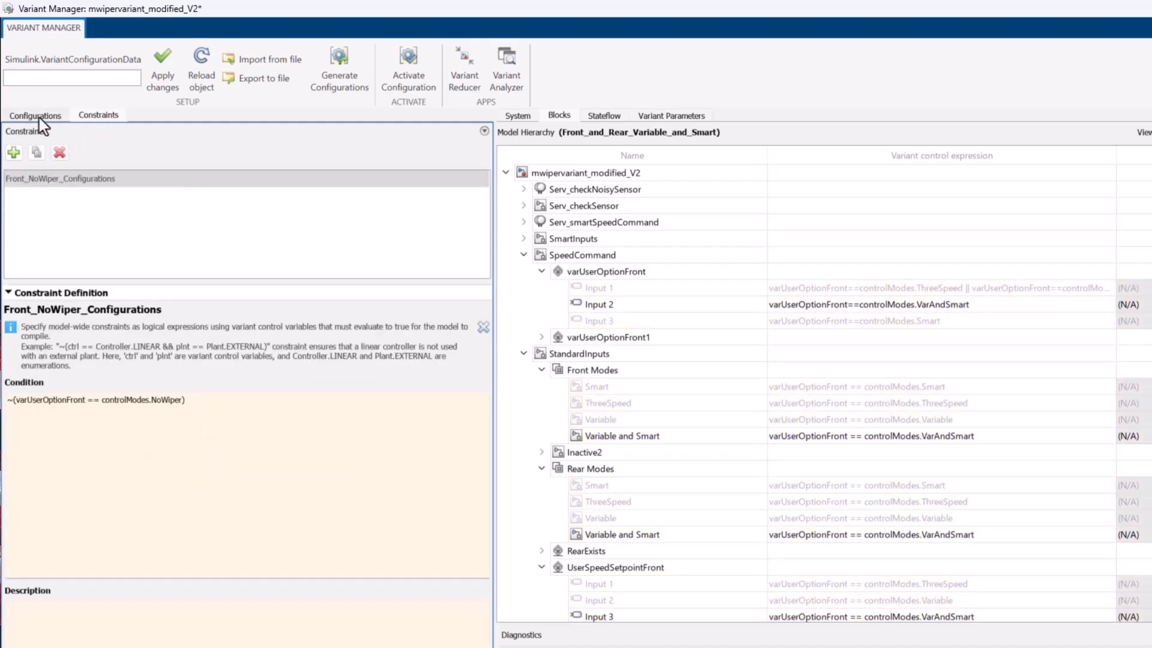
Save the configurations and constraint as the variant configuration object My_Object
{"action": "left_click", "coordinate": [35, 116]}
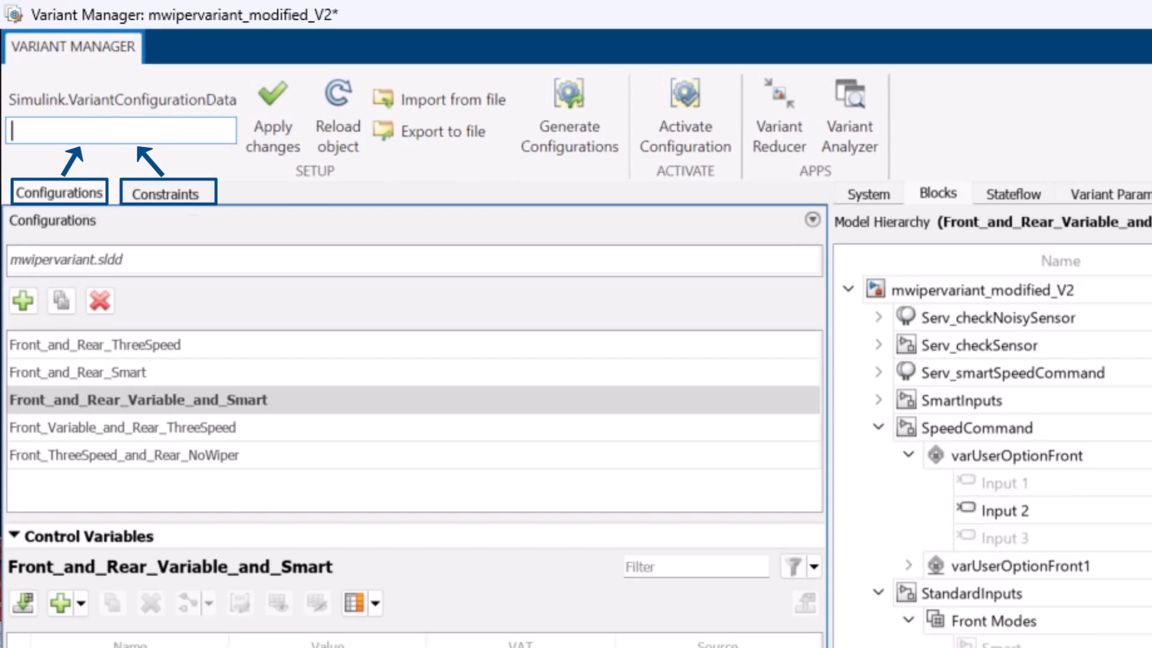
{"action": "type", "text": "My_"}
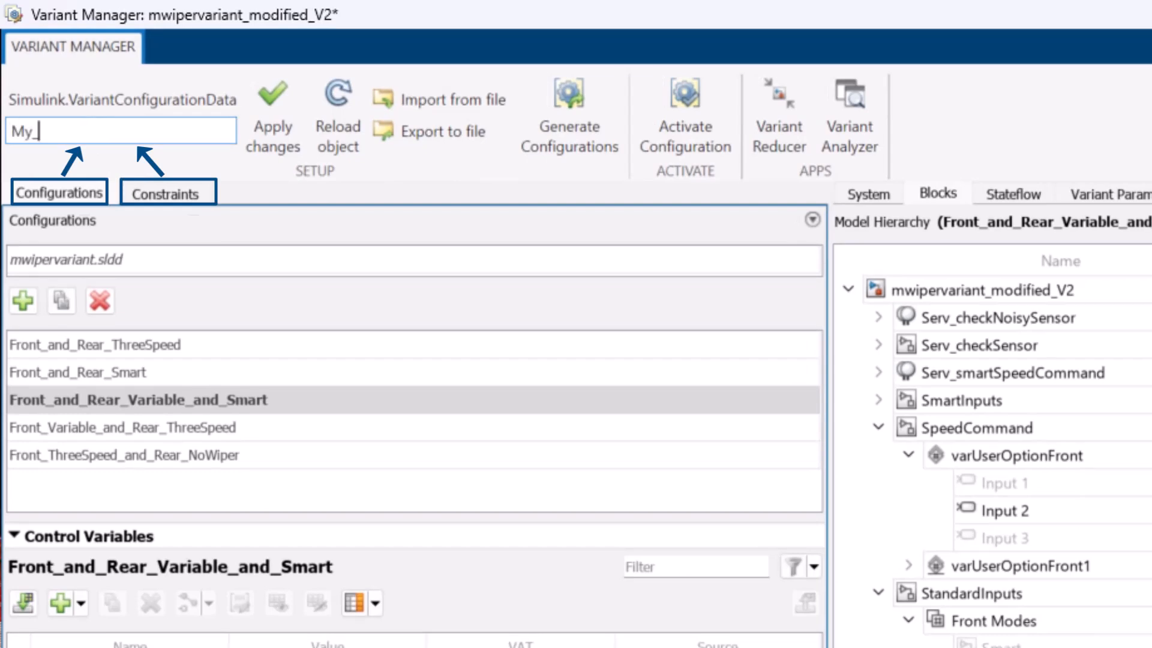
{"action": "type", "text": "Object"}
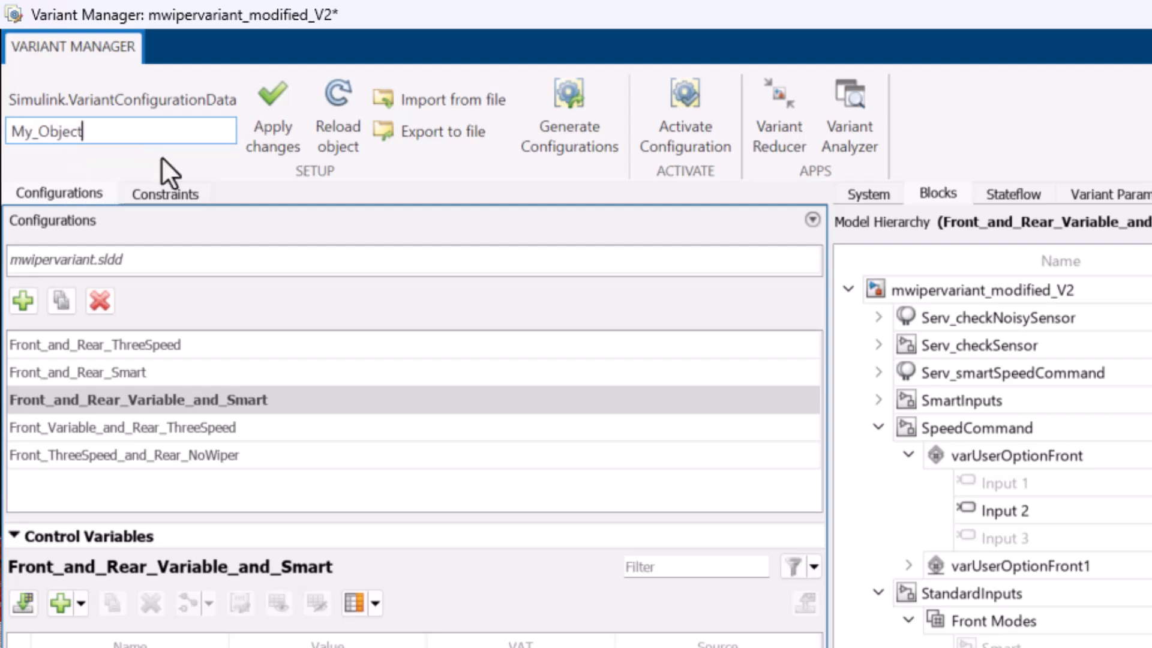
{"action": "mouse_move", "coordinate": [273, 114]}
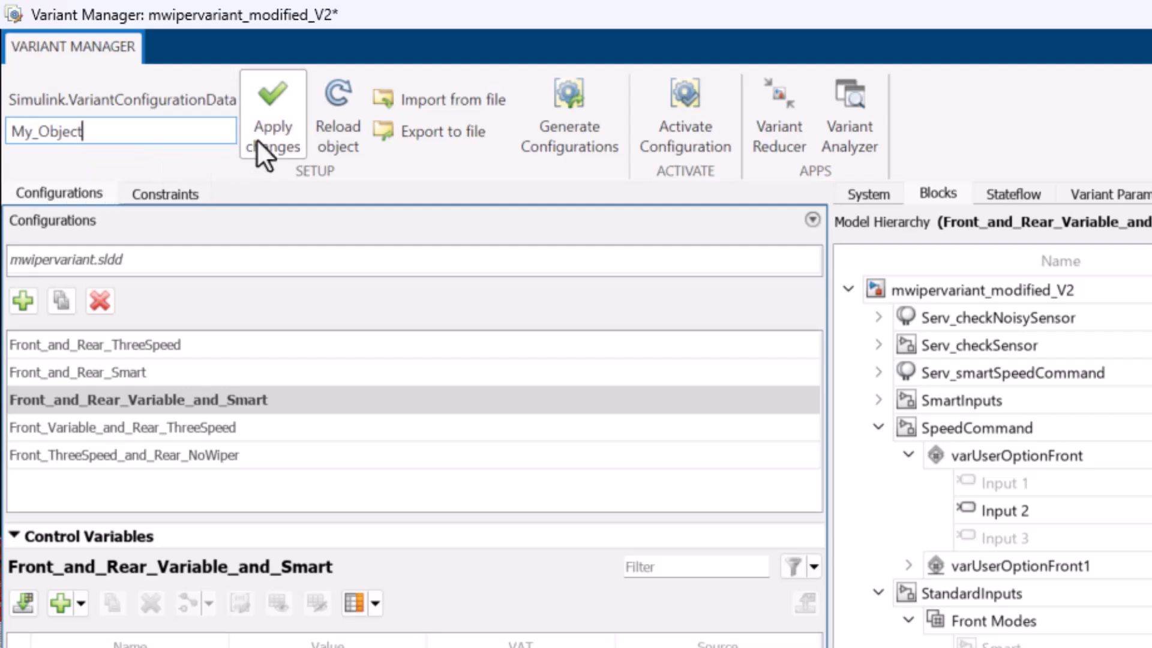
{"action": "left_click", "coordinate": [272, 117]}
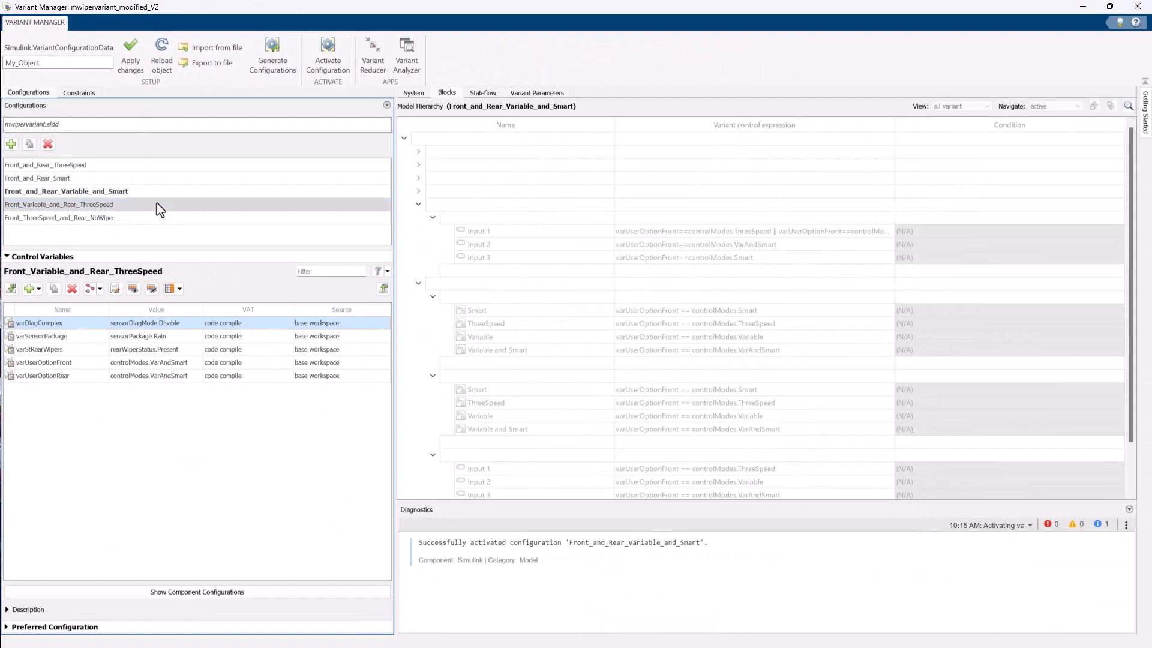
Select and activate the Front_Variable_and_Rear_ThreeSpeed configuration
{"action": "left_click", "coordinate": [327, 56]}
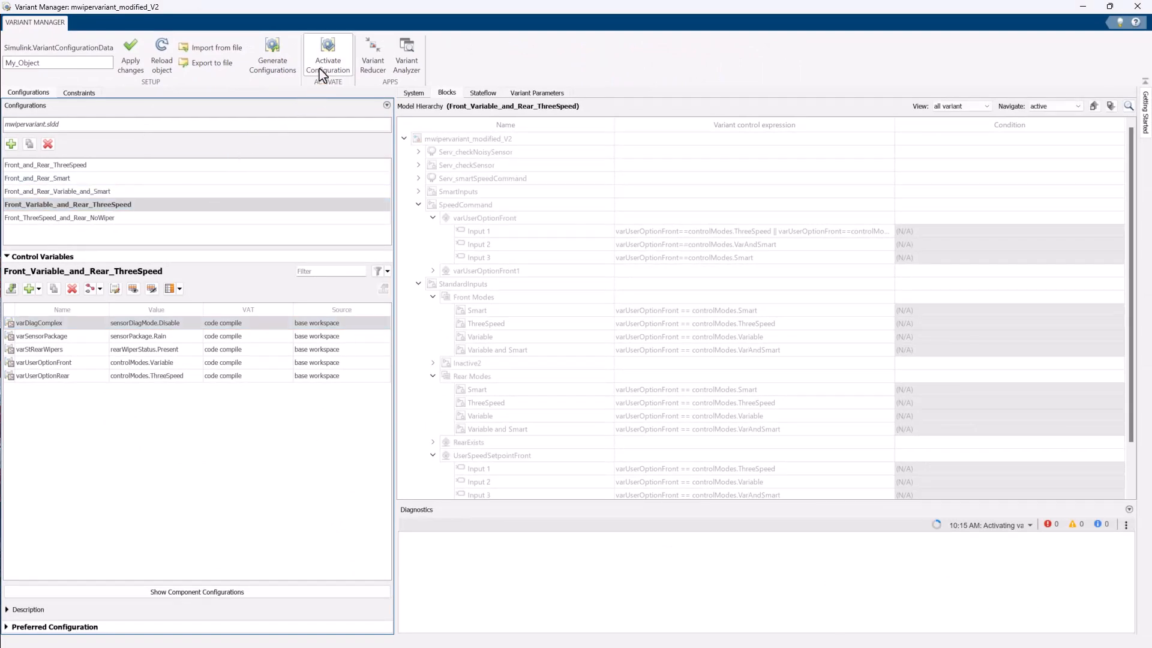
{"action": "left_click", "coordinate": [327, 55]}
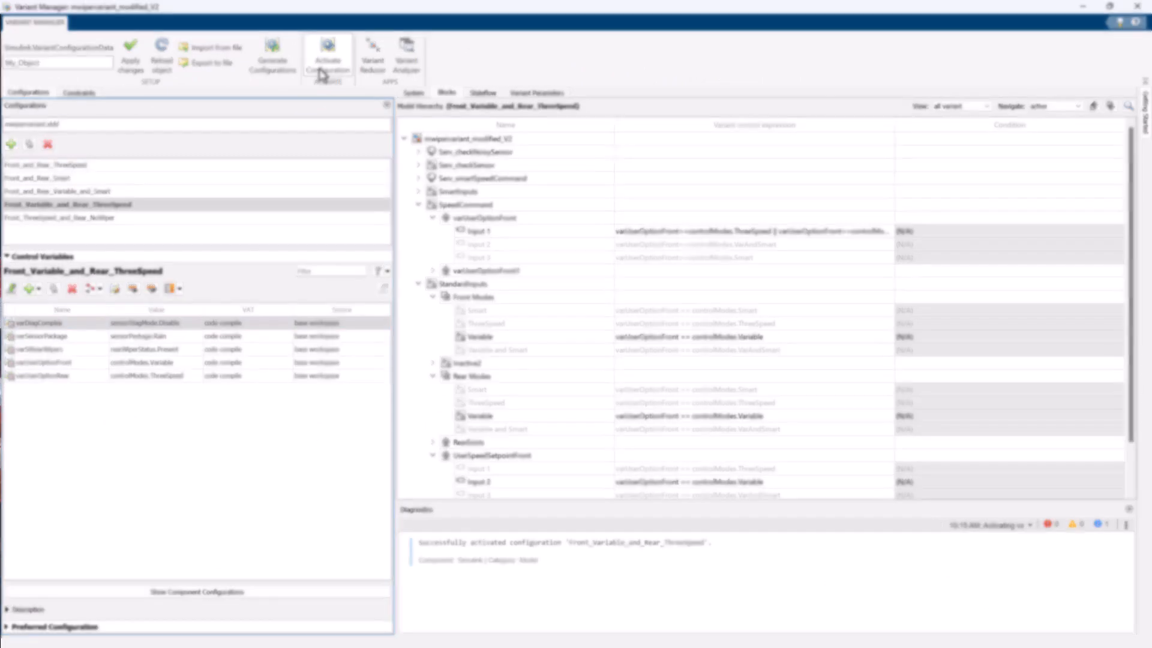